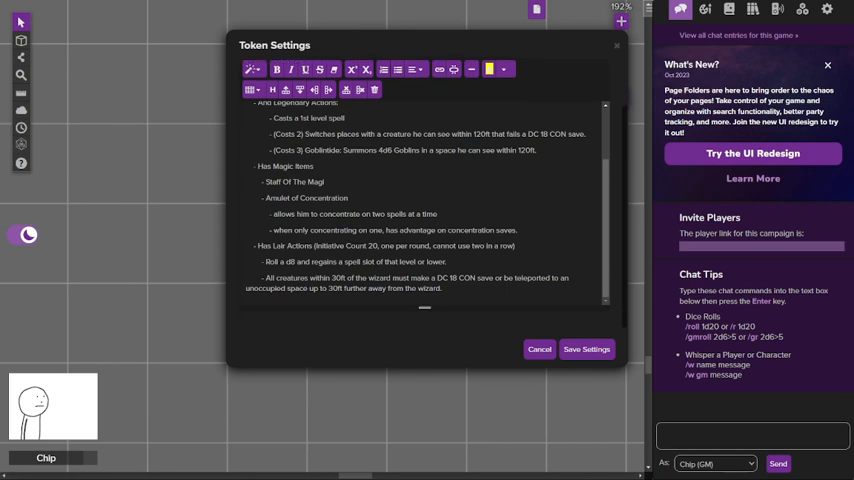
{"action": "left_click", "coordinate": [539, 349]}
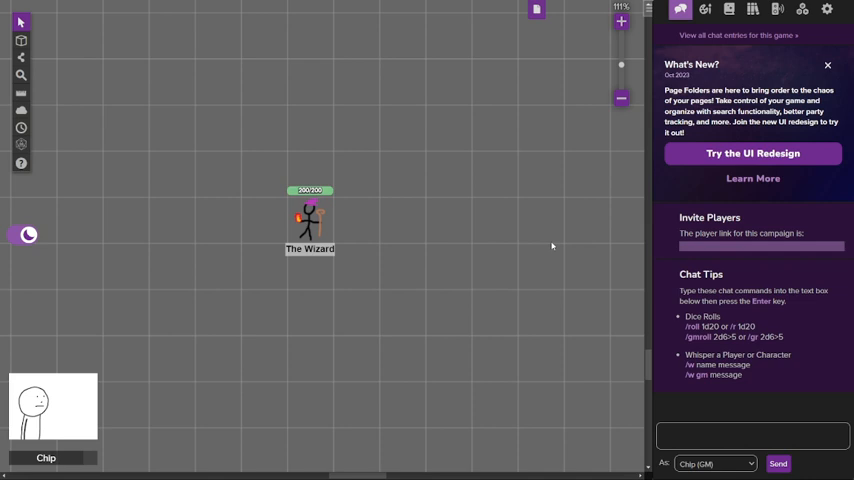